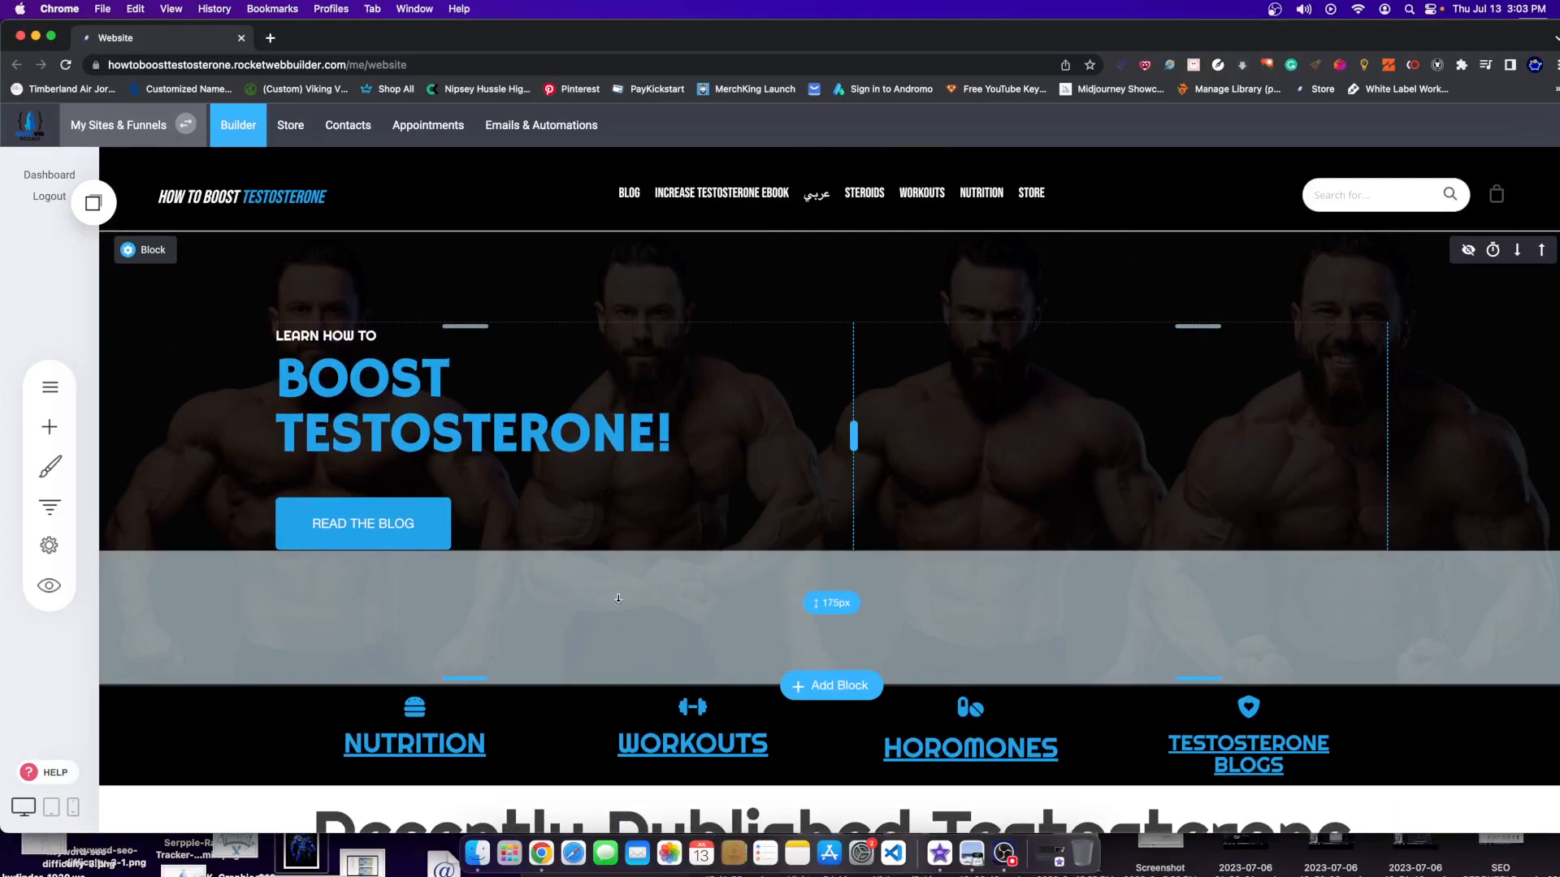
{"action": "mouse_move", "coordinate": [961, 403]}
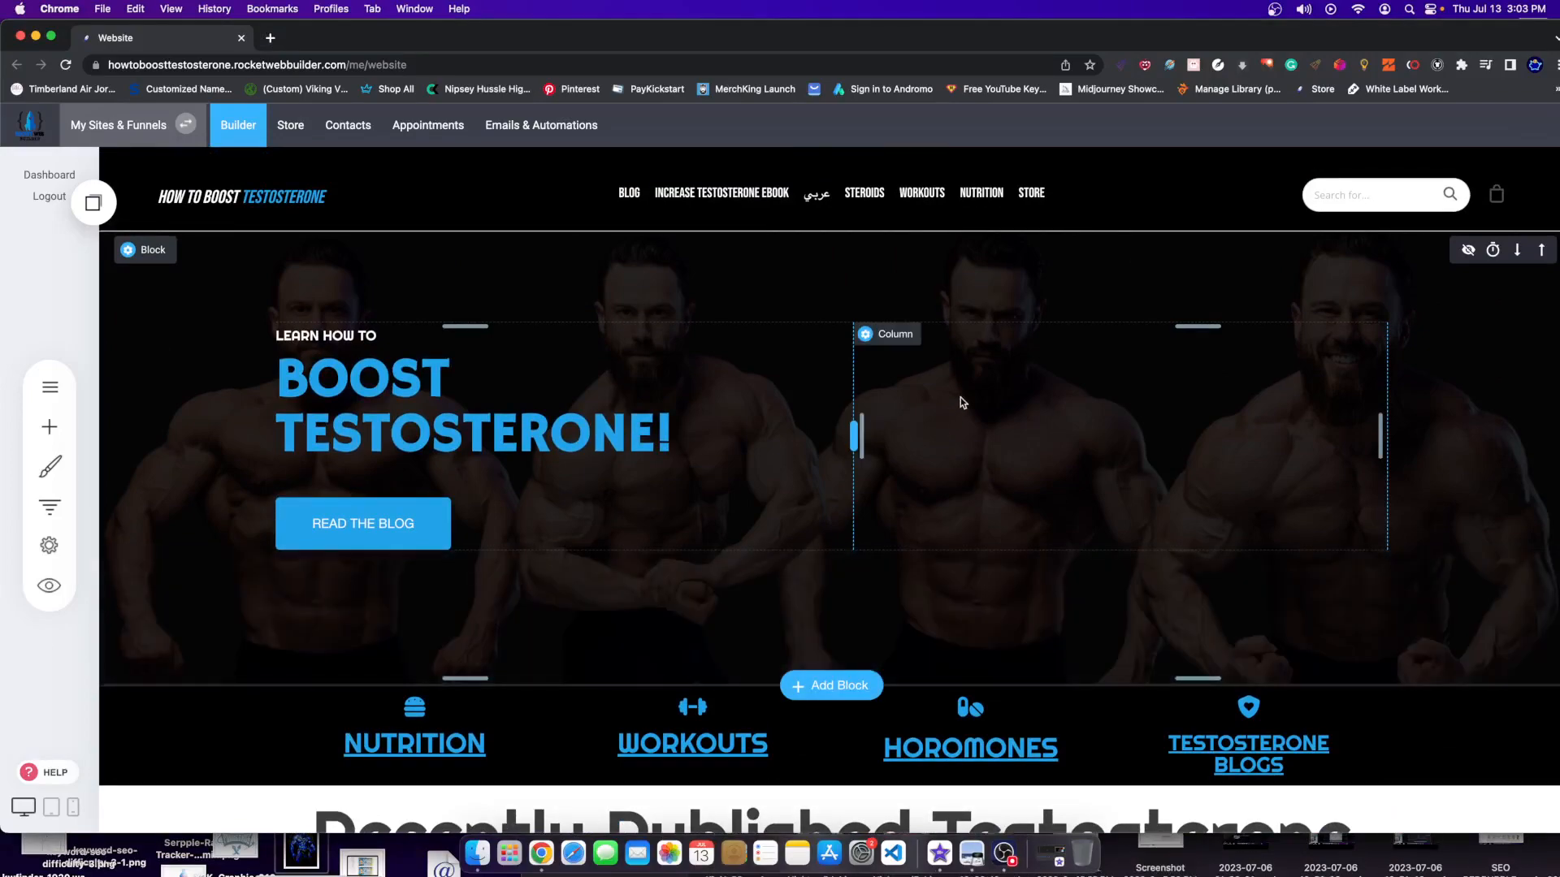
{"action": "mouse_move", "coordinate": [1054, 328]}
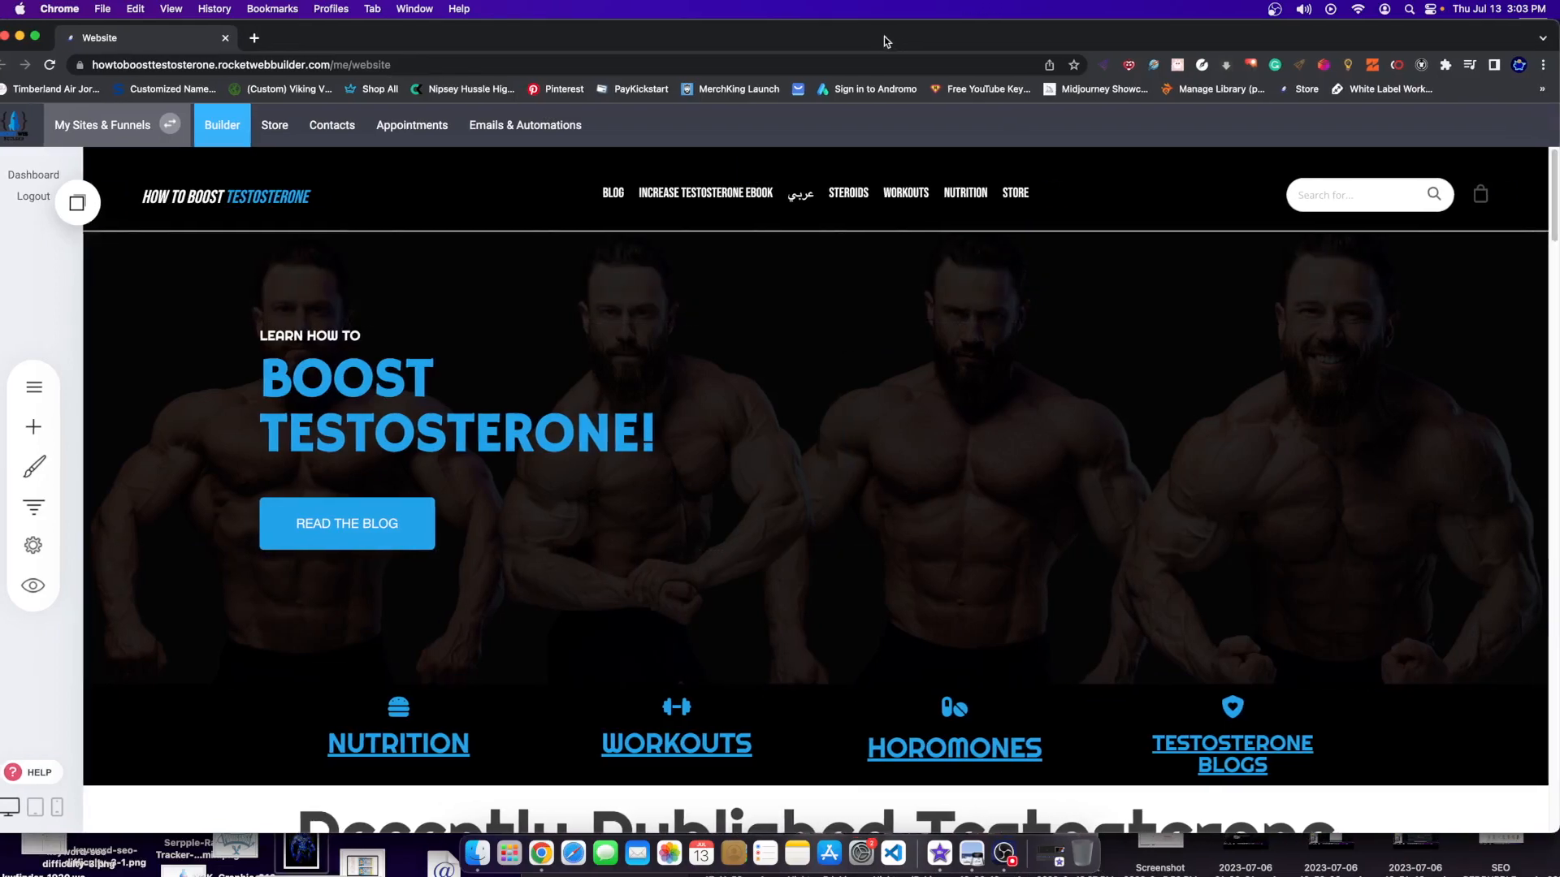
{"action": "mouse_move", "coordinate": [900, 46]}
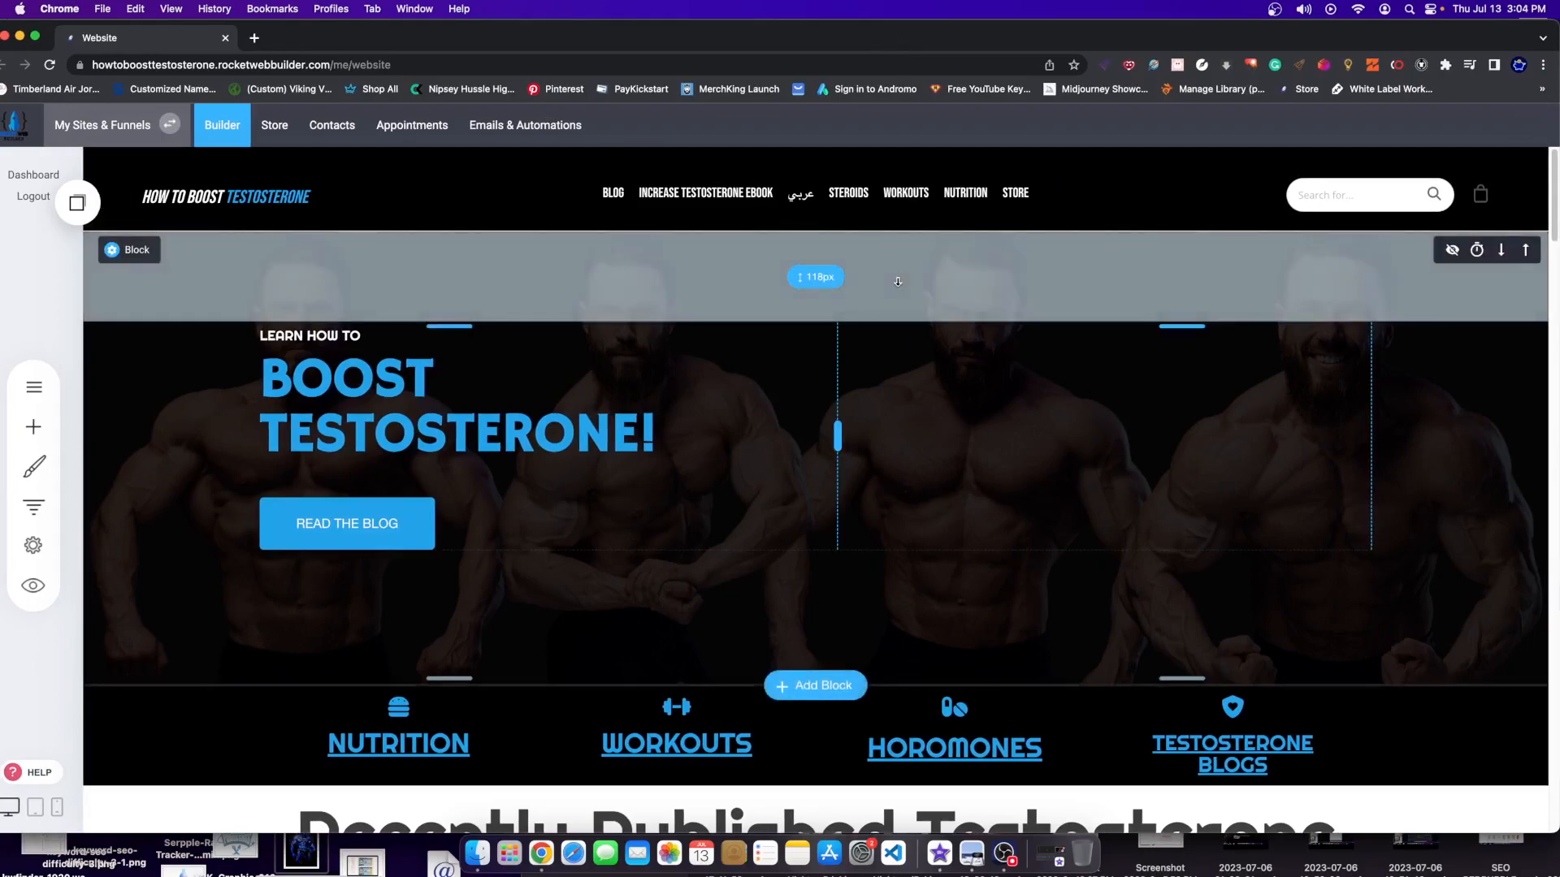
- Scroll the homepage down to the Recently Published Testosterone Blog Posts section with its three post cards
{"action": "scroll", "scroll_direction": "down", "scroll_amount": 3}
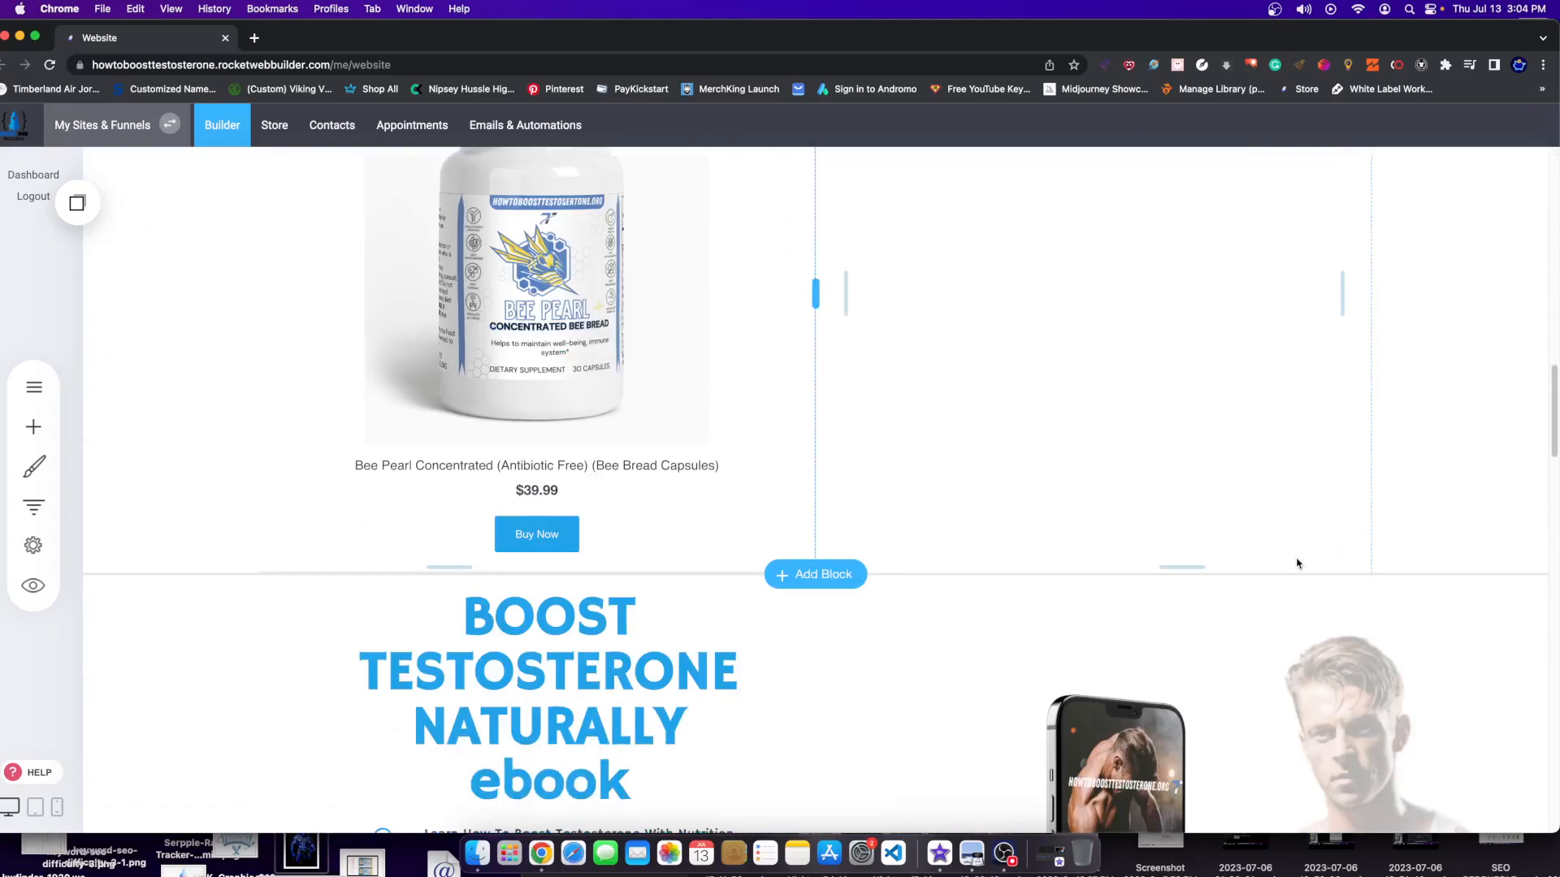
{"action": "scroll", "scroll_direction": "down", "scroll_amount": 3}
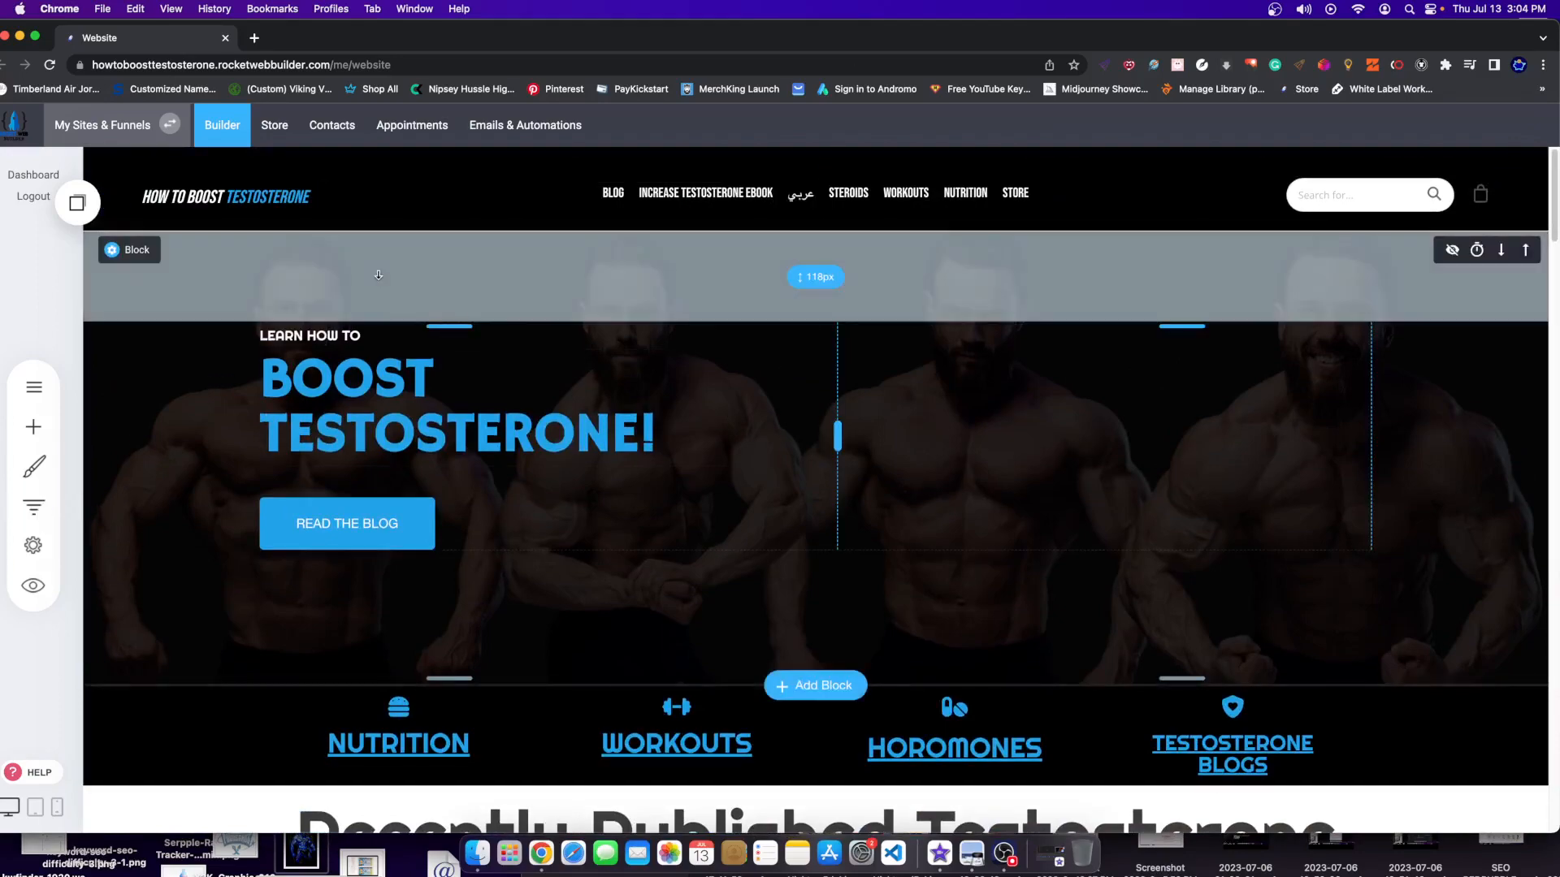
{"action": "mouse_move", "coordinate": [1397, 273]}
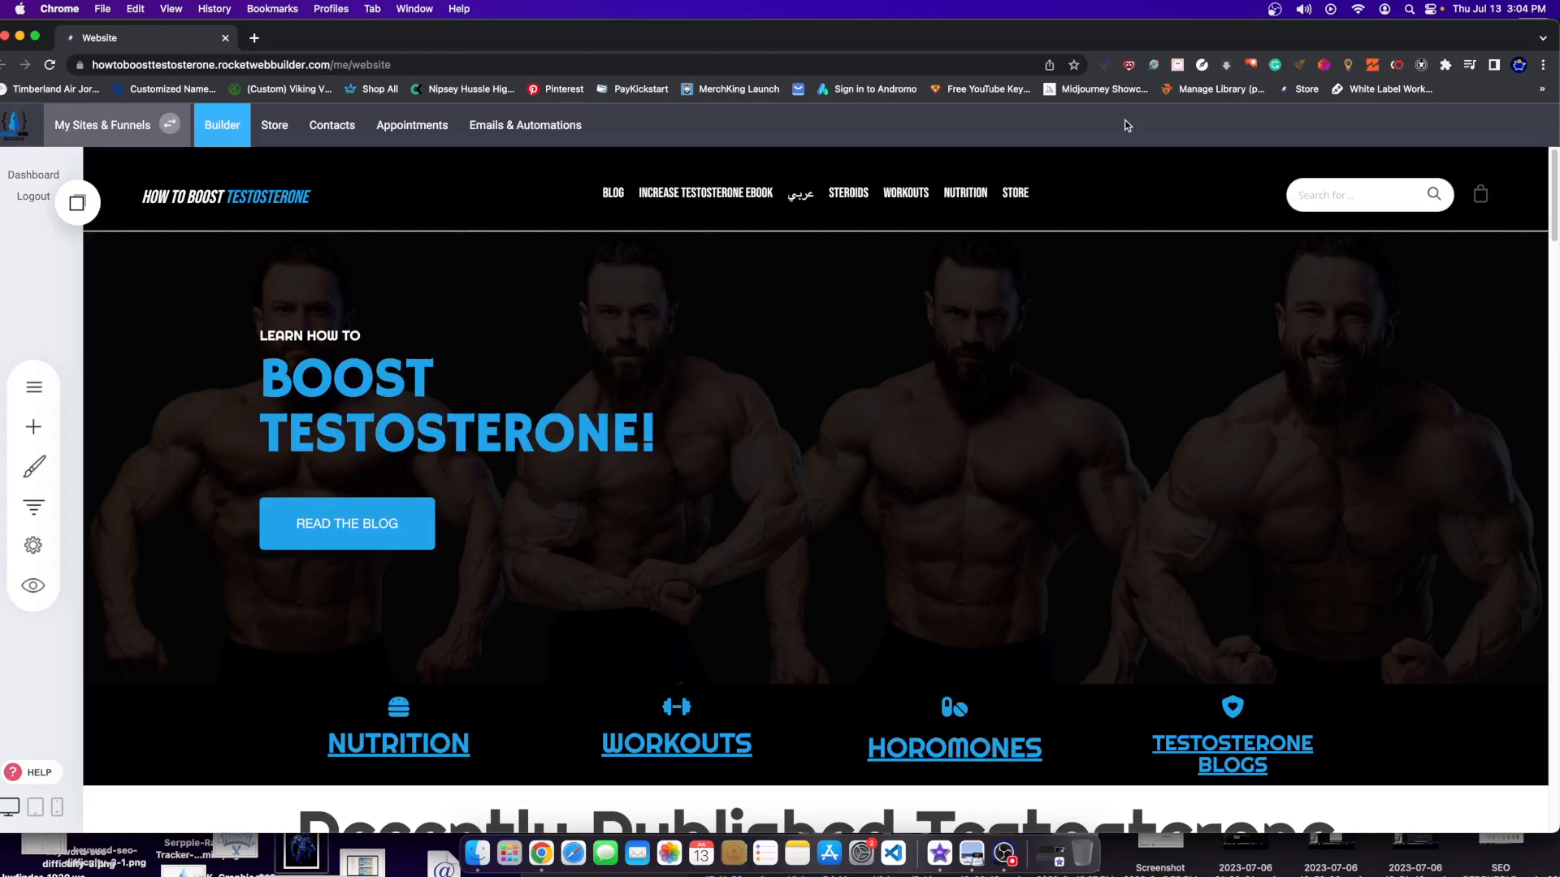
{"action": "scroll", "scroll_direction": "down", "scroll_amount": 3}
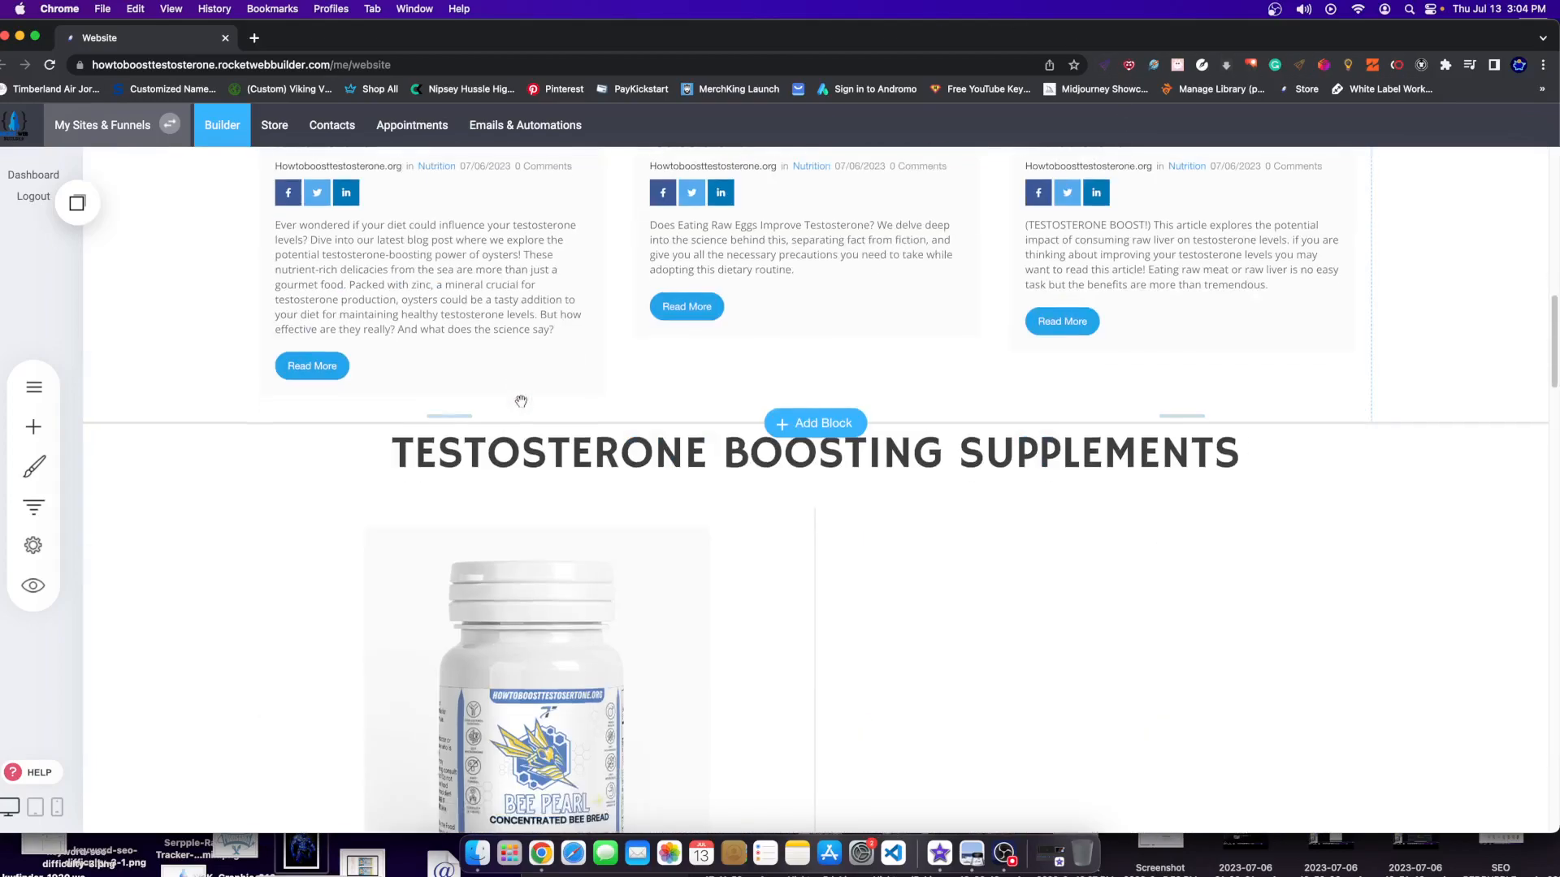
{"action": "scroll", "scroll_direction": "up", "scroll_amount": 3}
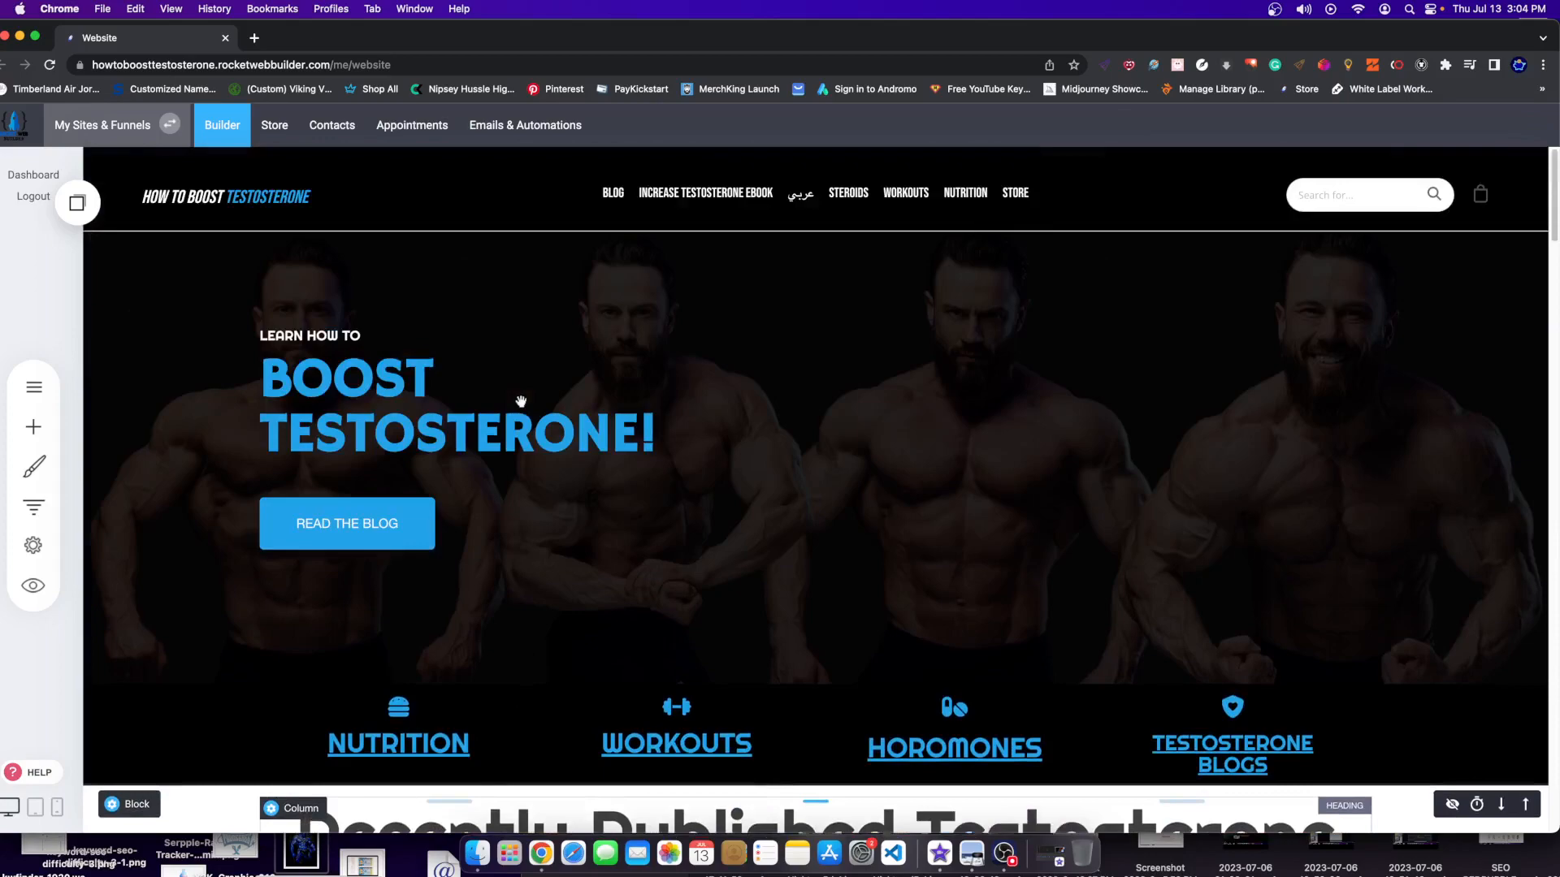
{"action": "left_click", "coordinate": [520, 400]}
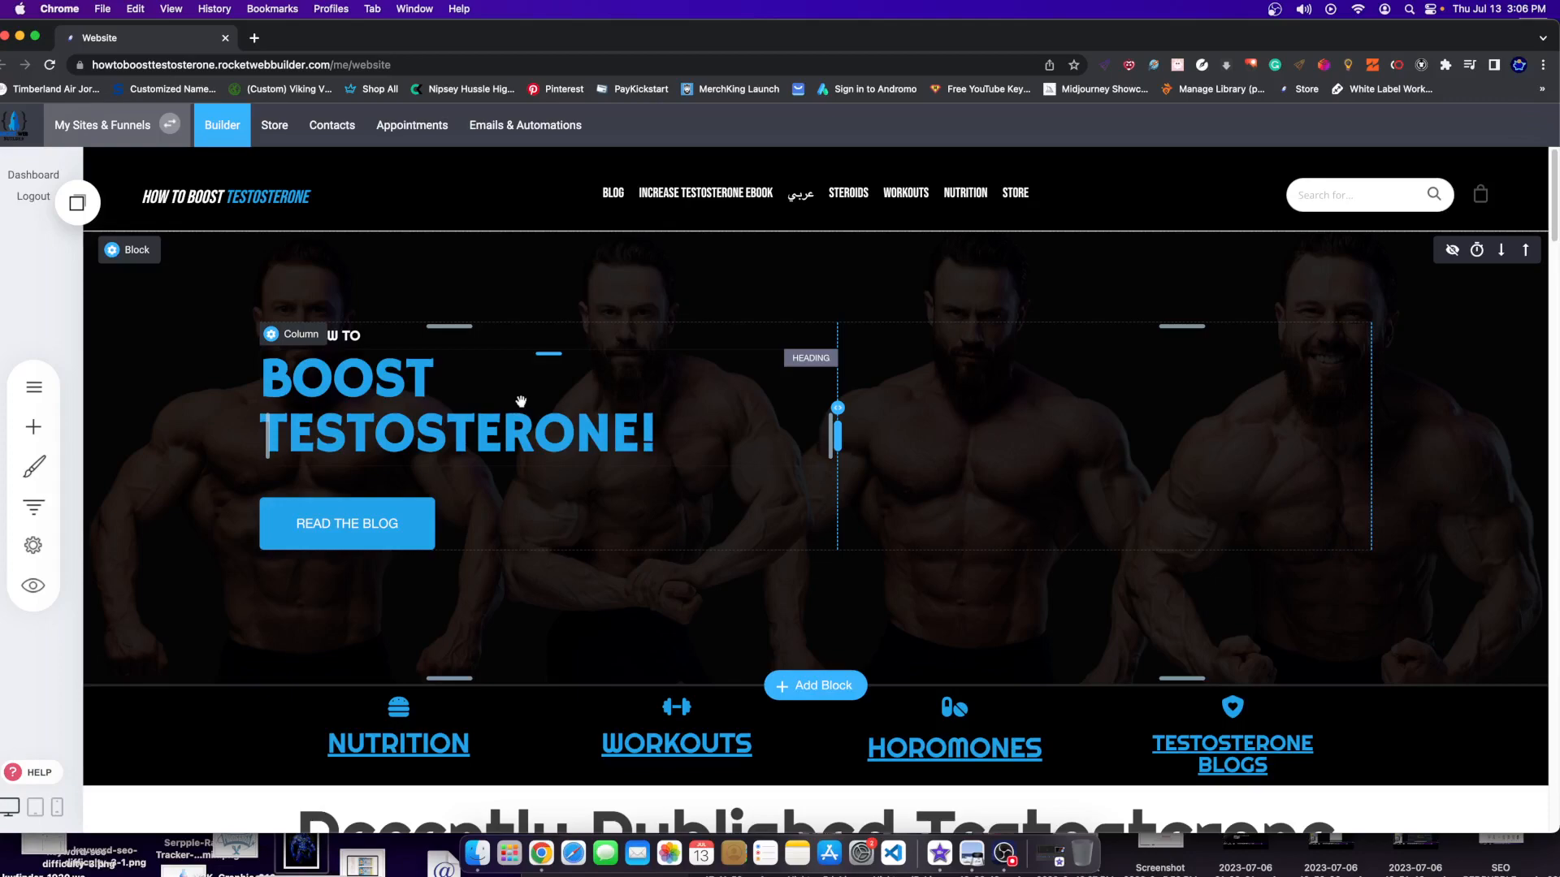
{"action": "mouse_move", "coordinate": [526, 401]}
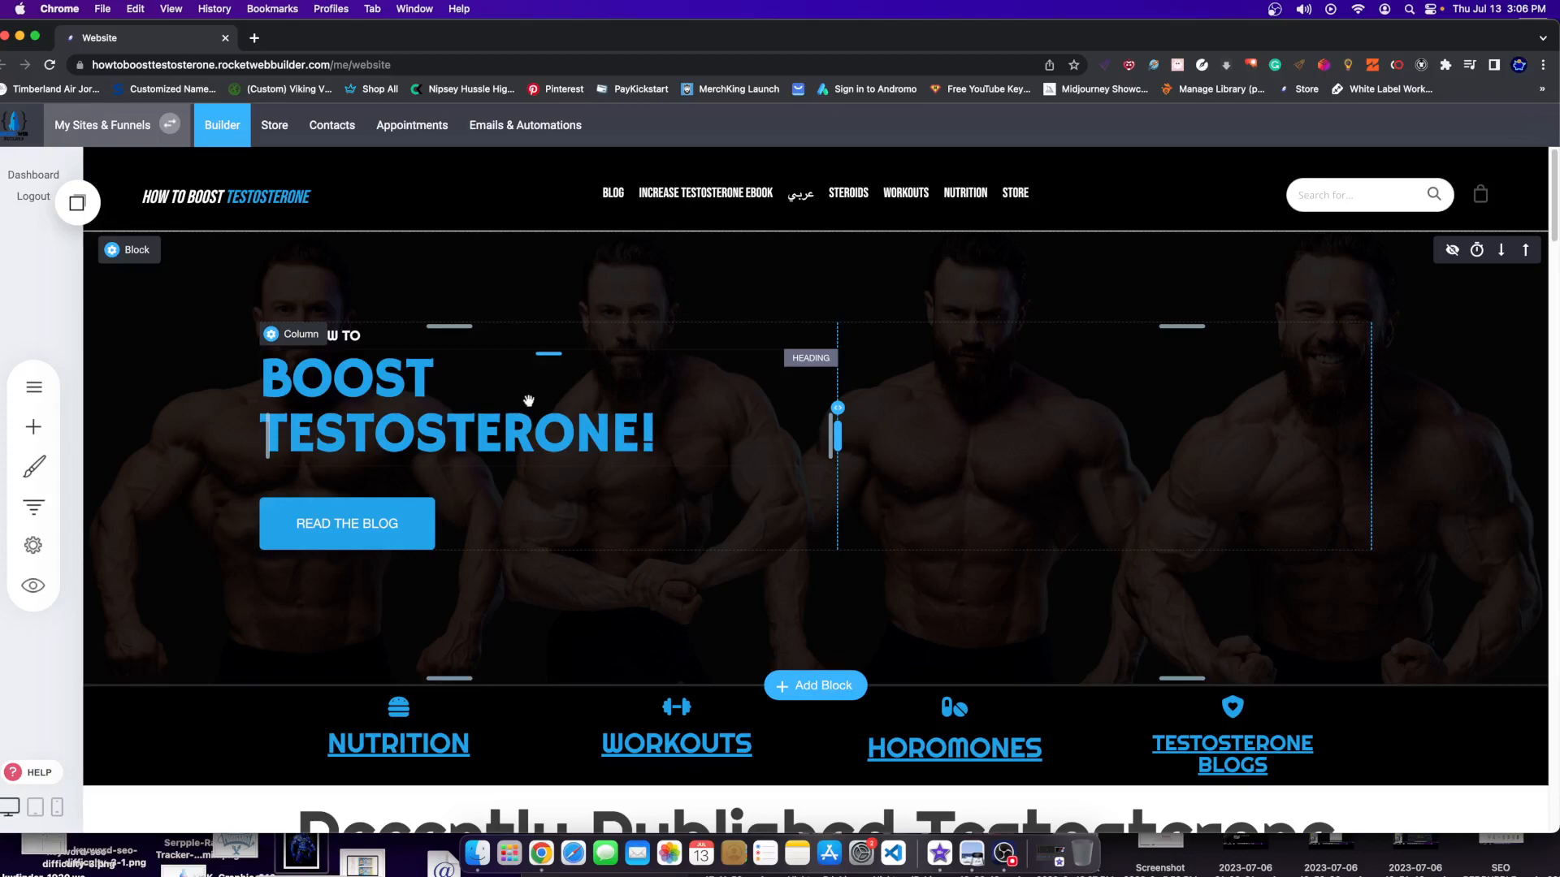
{"action": "mouse_move", "coordinate": [426, 367]}
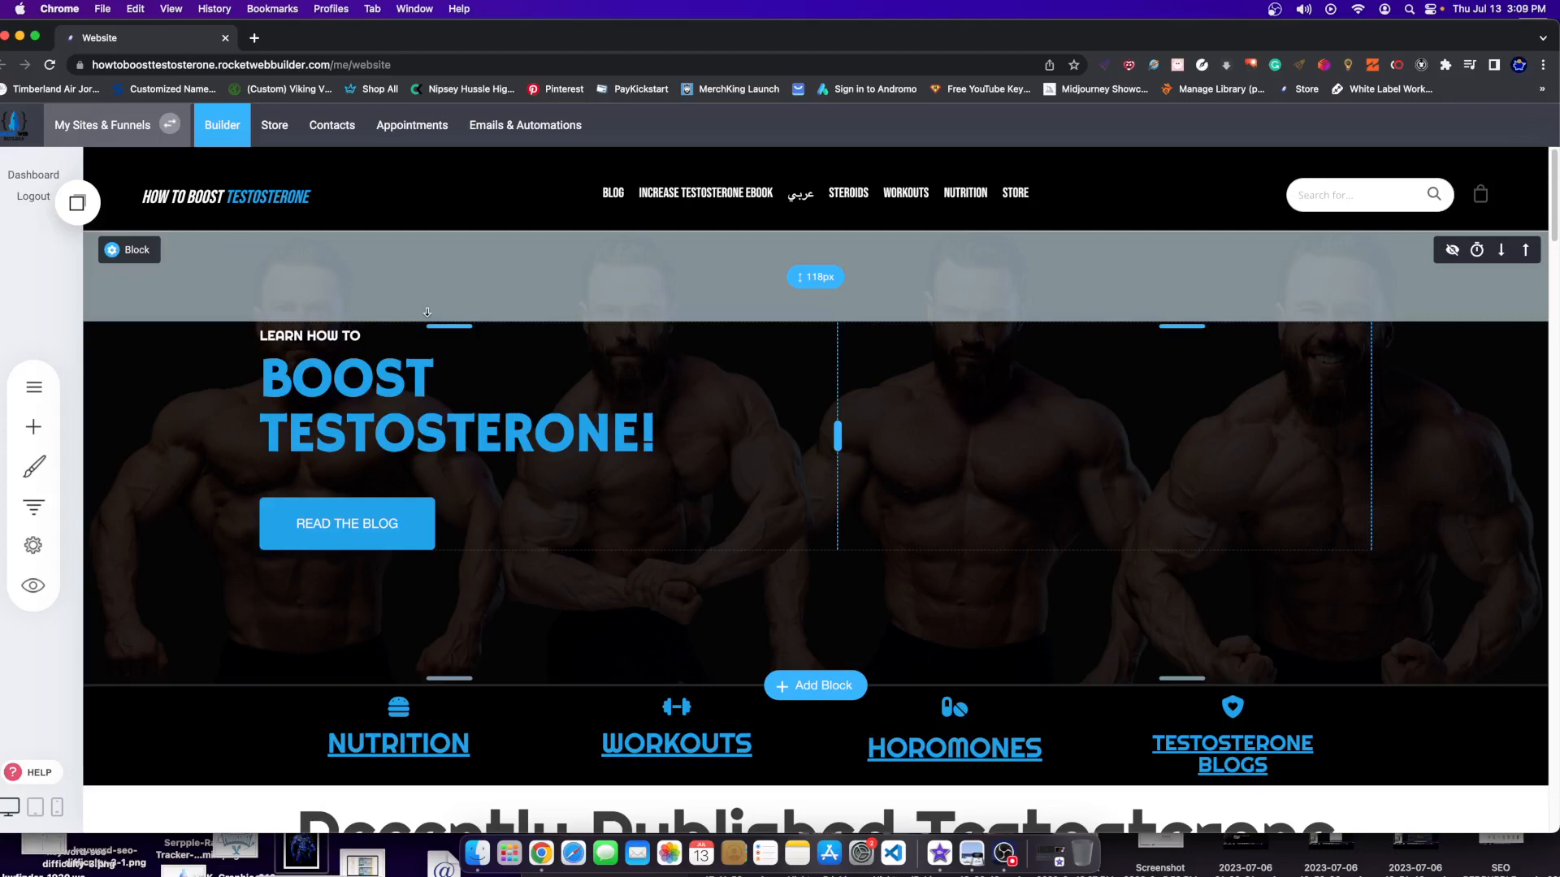
{"action": "scroll", "scroll_direction": "down", "scroll_amount": 3}
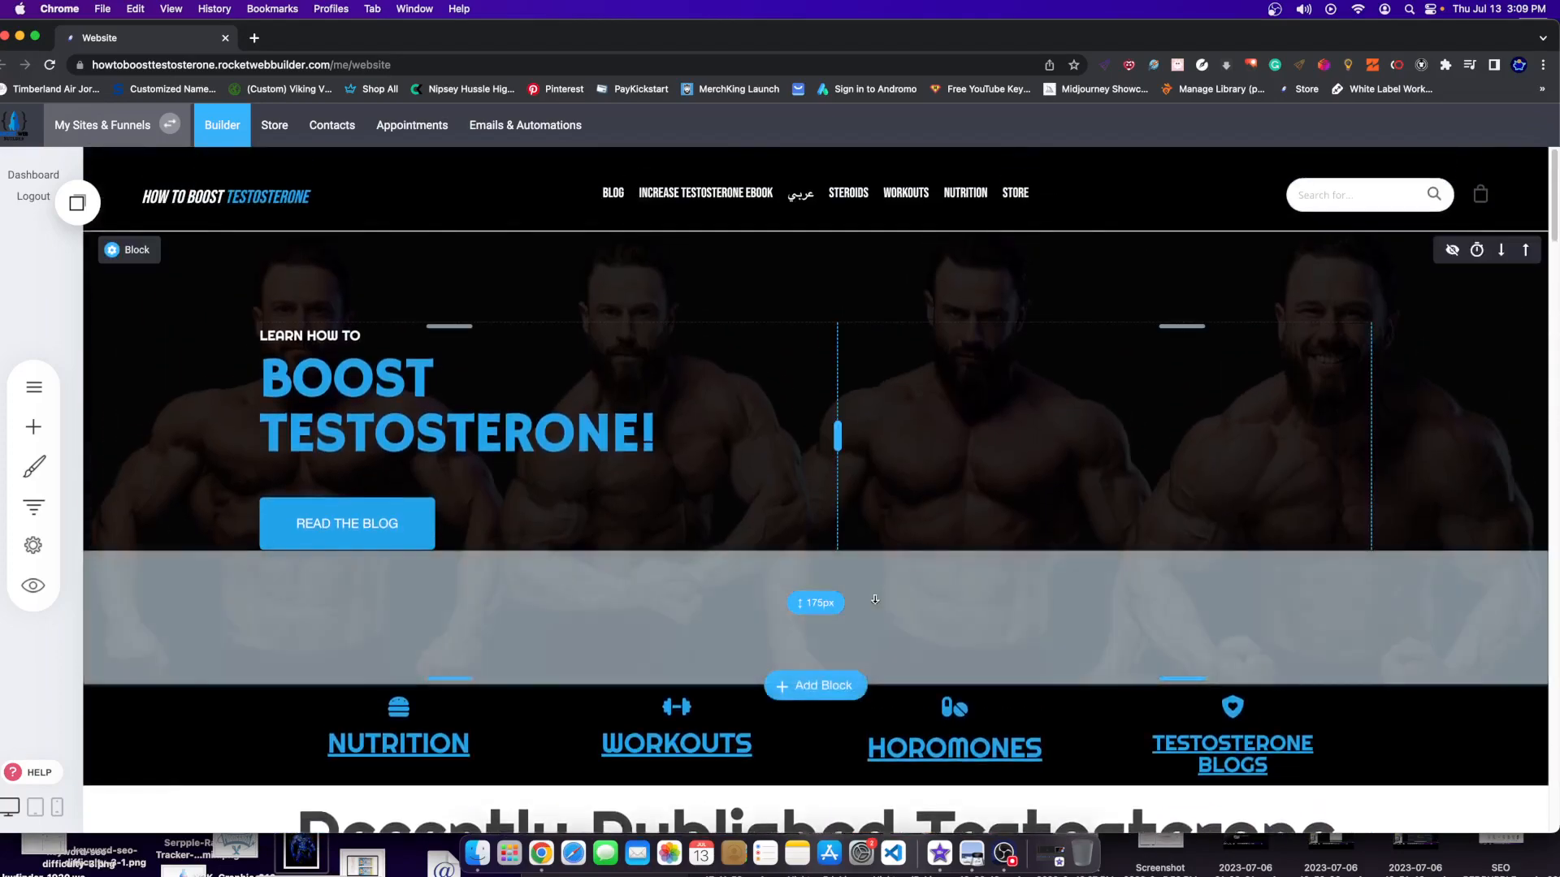
{"action": "mouse_move", "coordinate": [861, 588]}
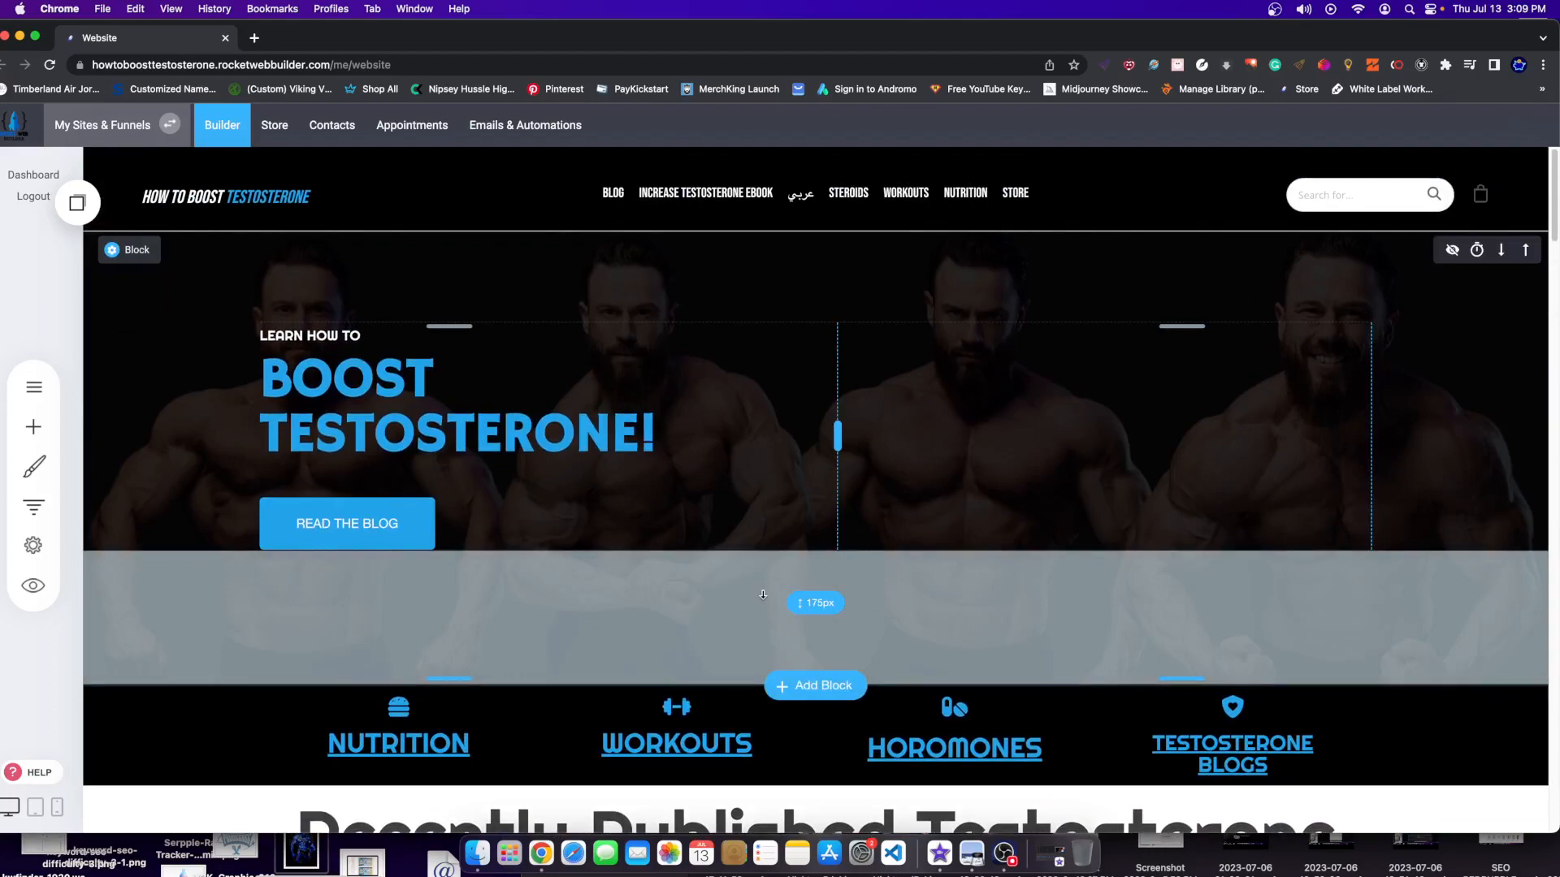
{"action": "mouse_move", "coordinate": [687, 653]}
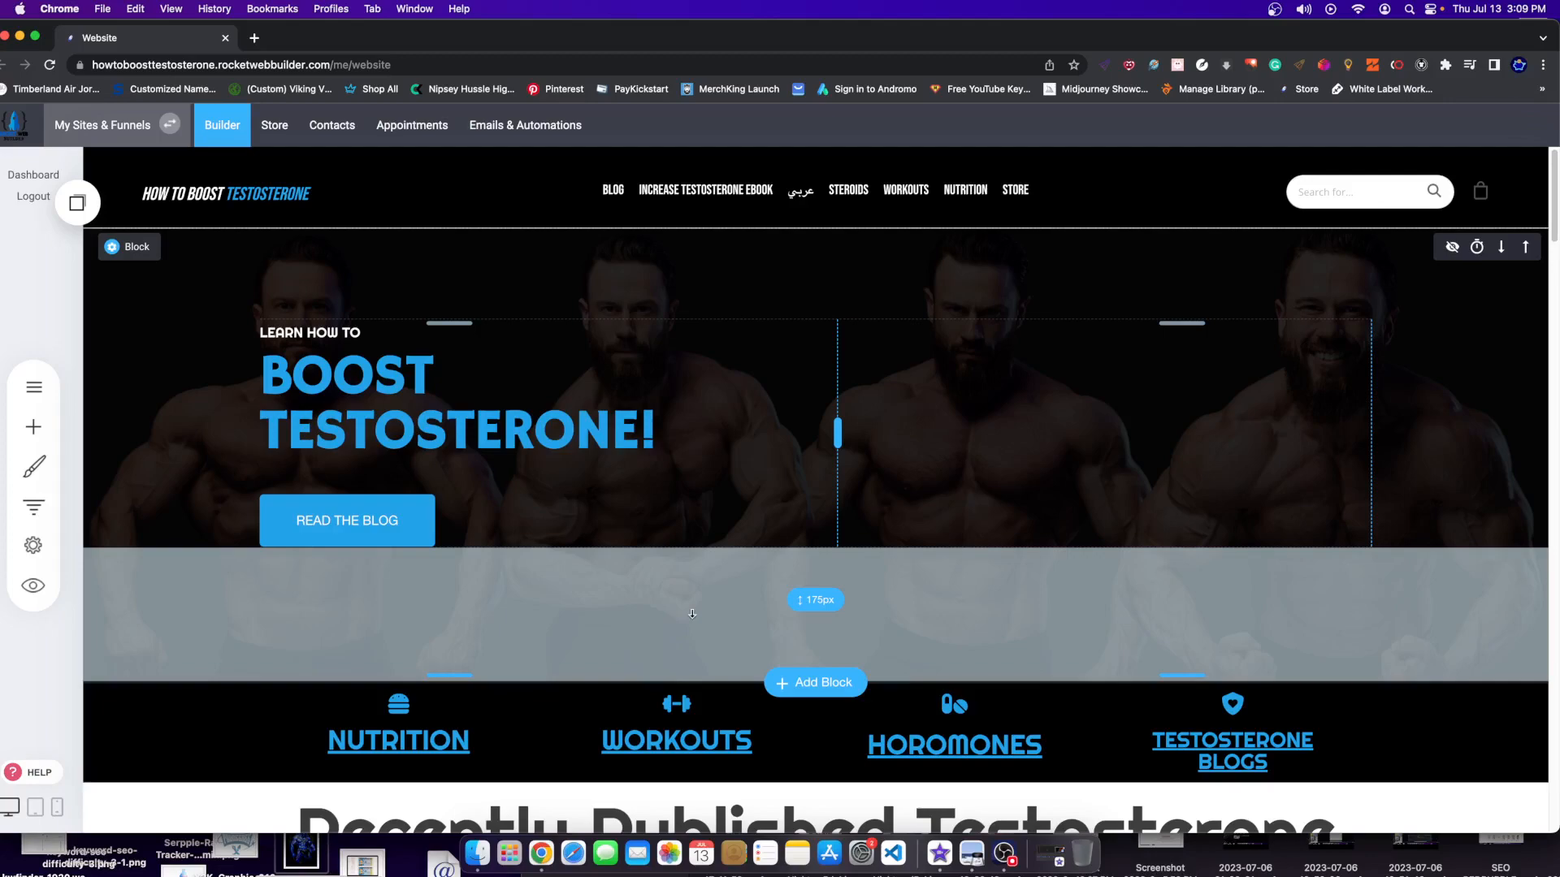
{"action": "mouse_move", "coordinate": [676, 625]}
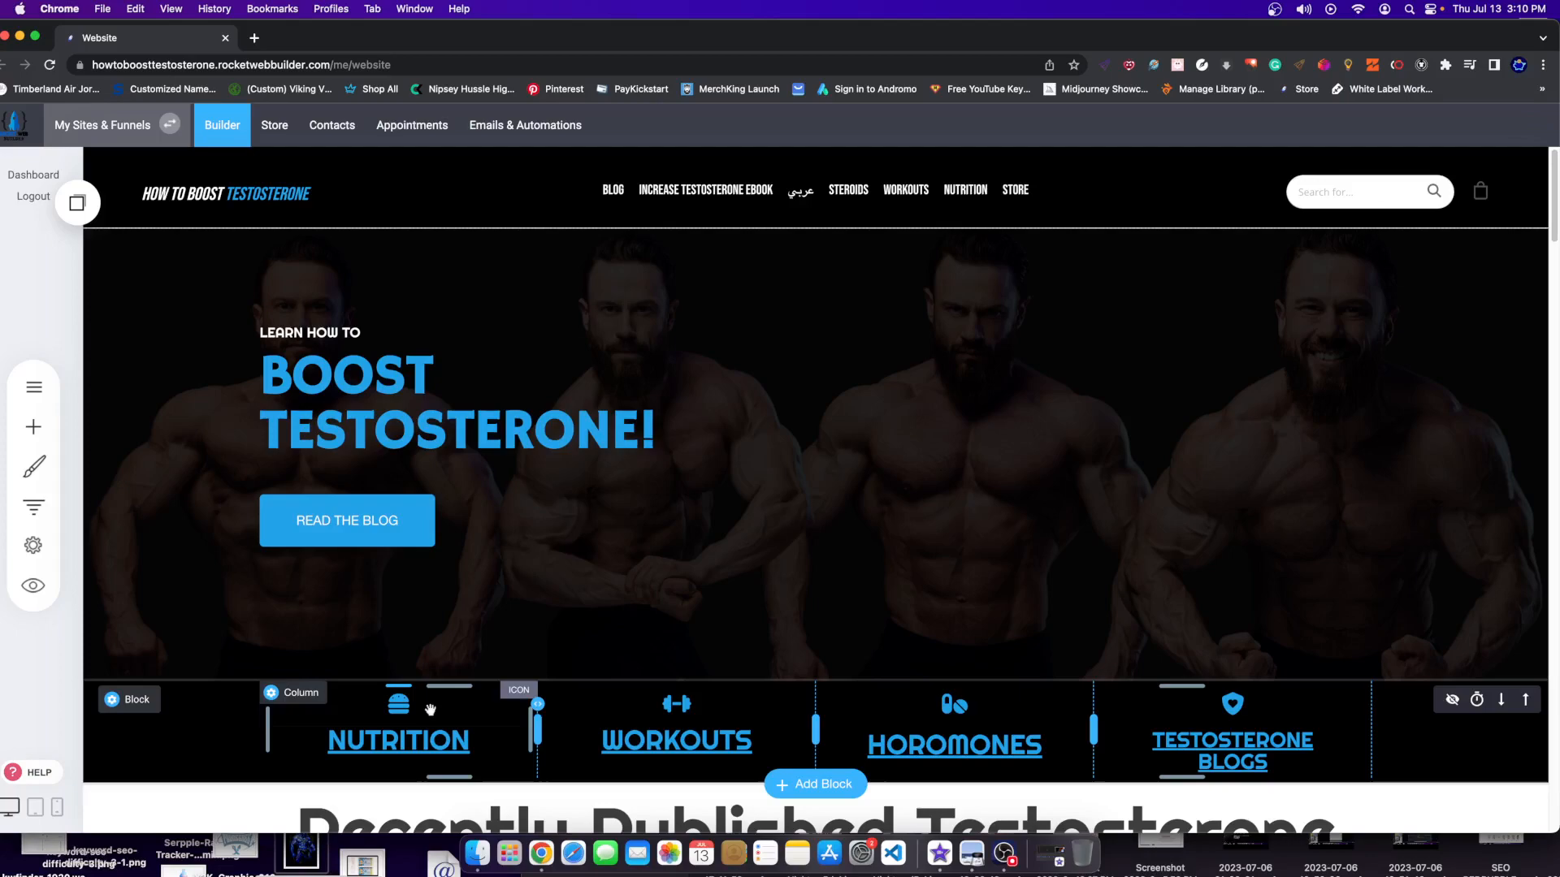
{"action": "mouse_move", "coordinate": [440, 705]}
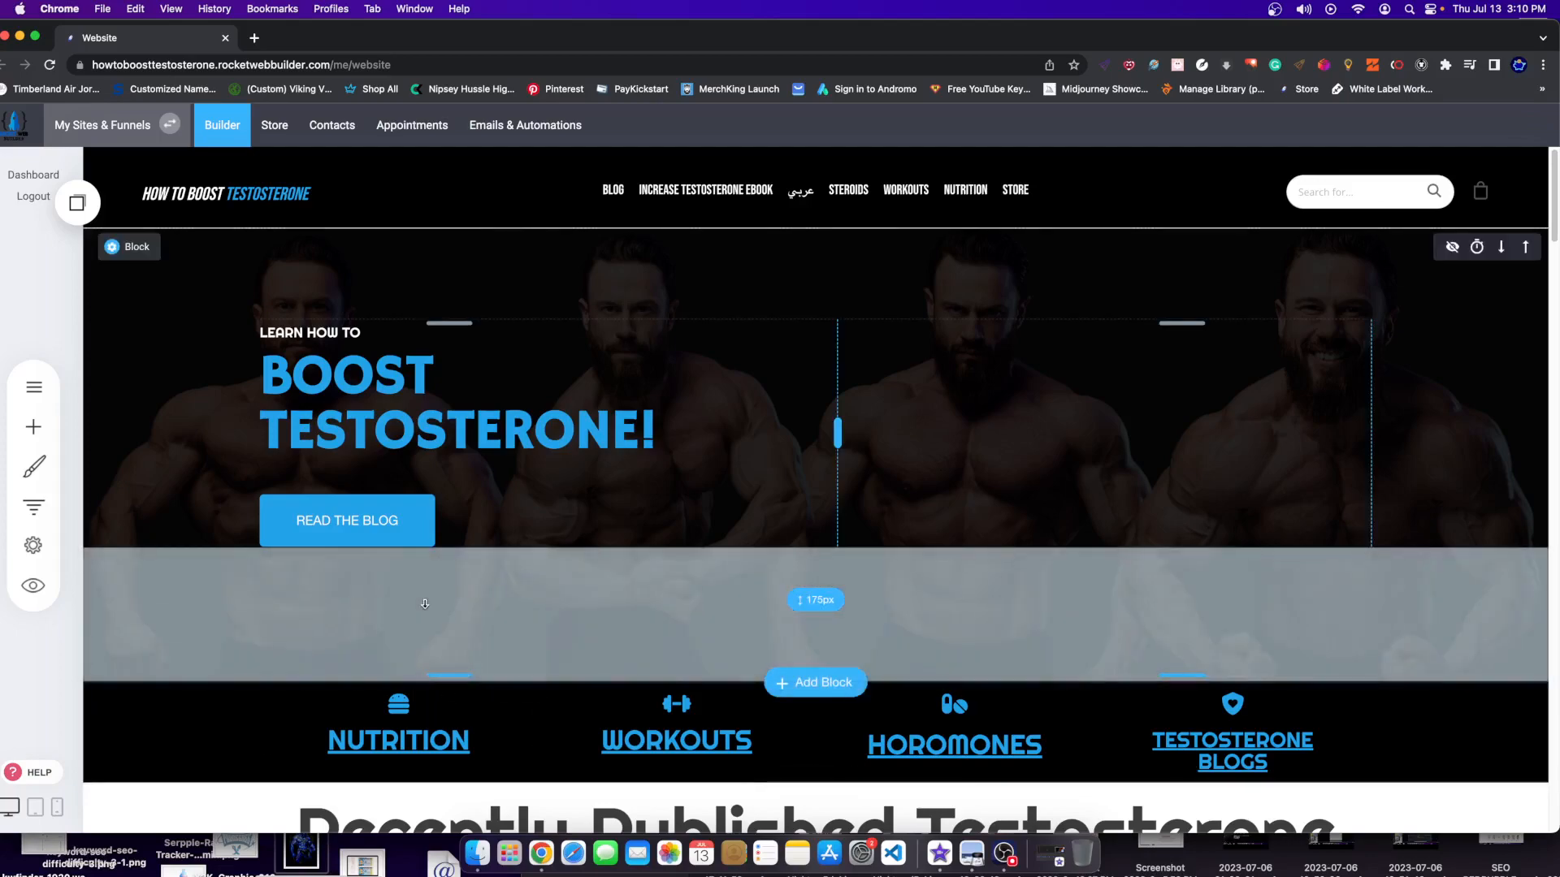
{"action": "mouse_move", "coordinate": [319, 627]}
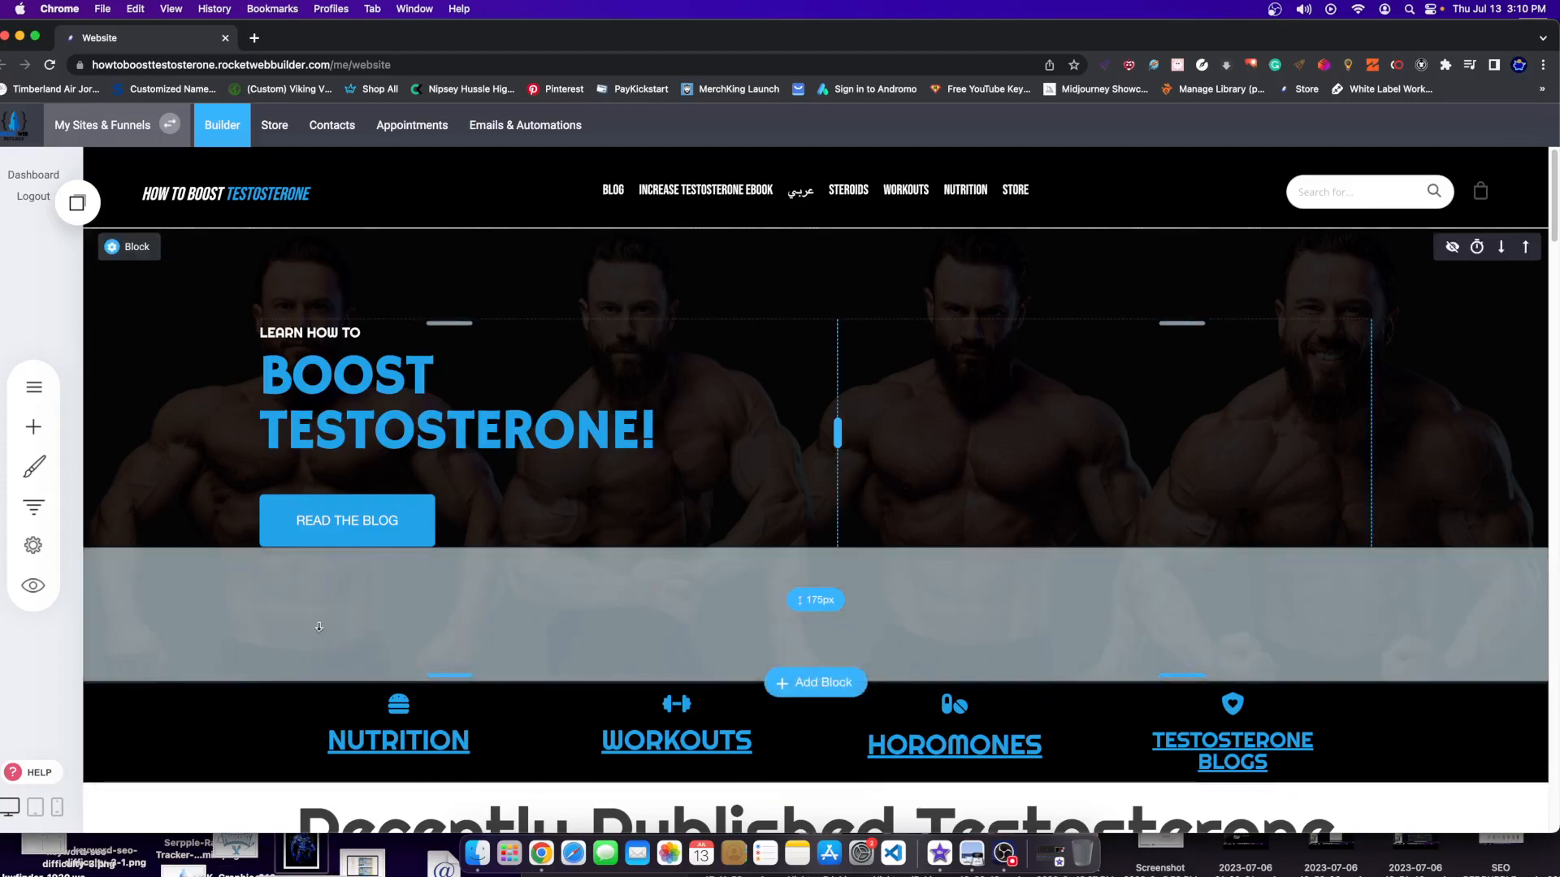
{"action": "mouse_move", "coordinate": [309, 622]}
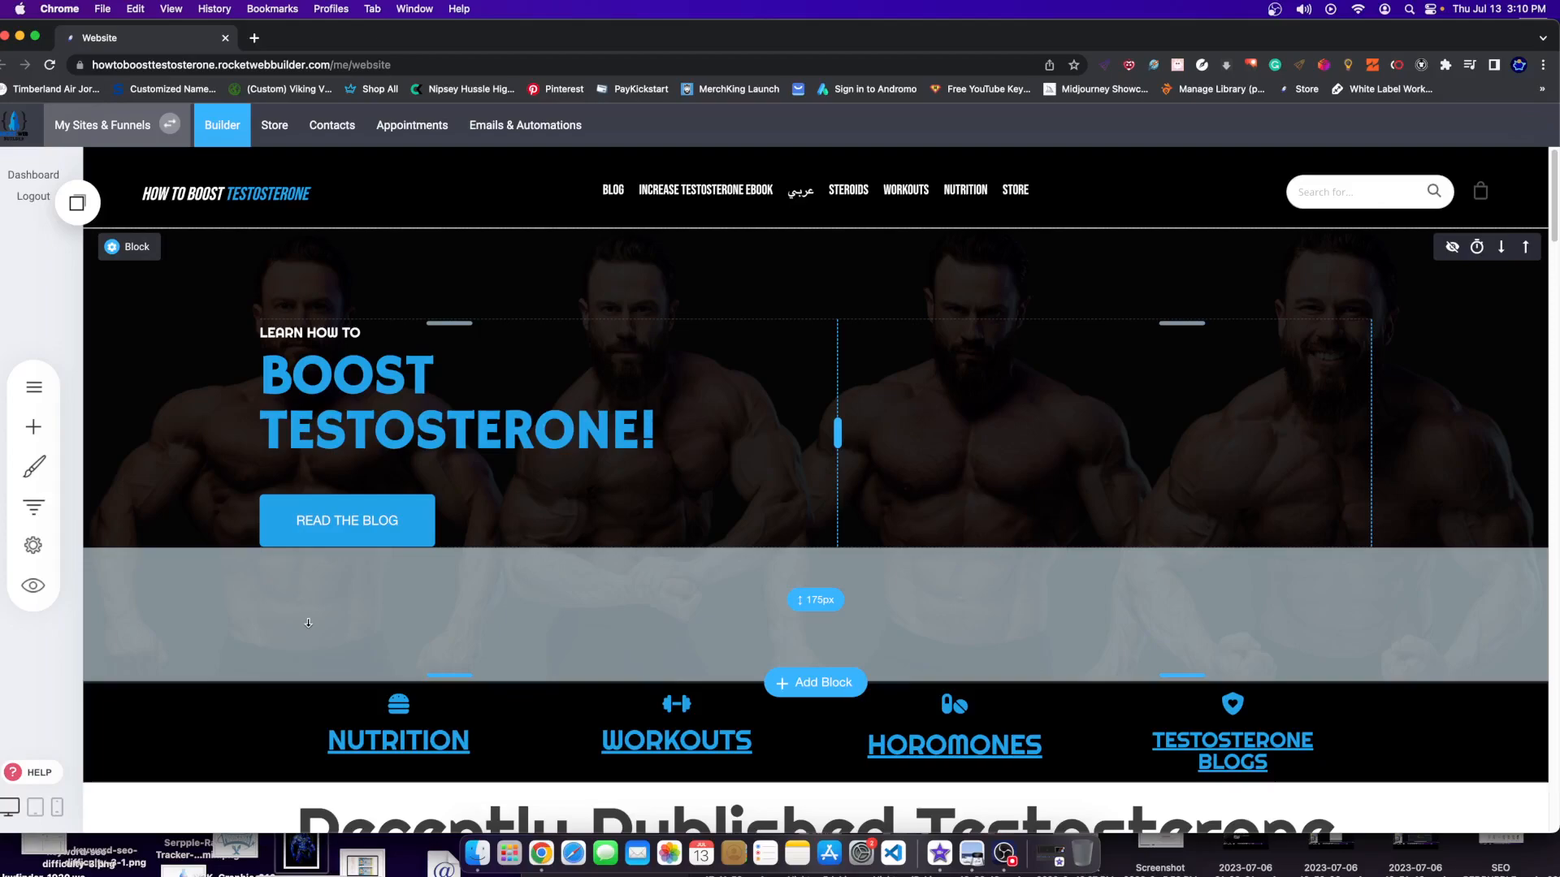
{"action": "scroll", "scroll_direction": "down", "scroll_amount": 3}
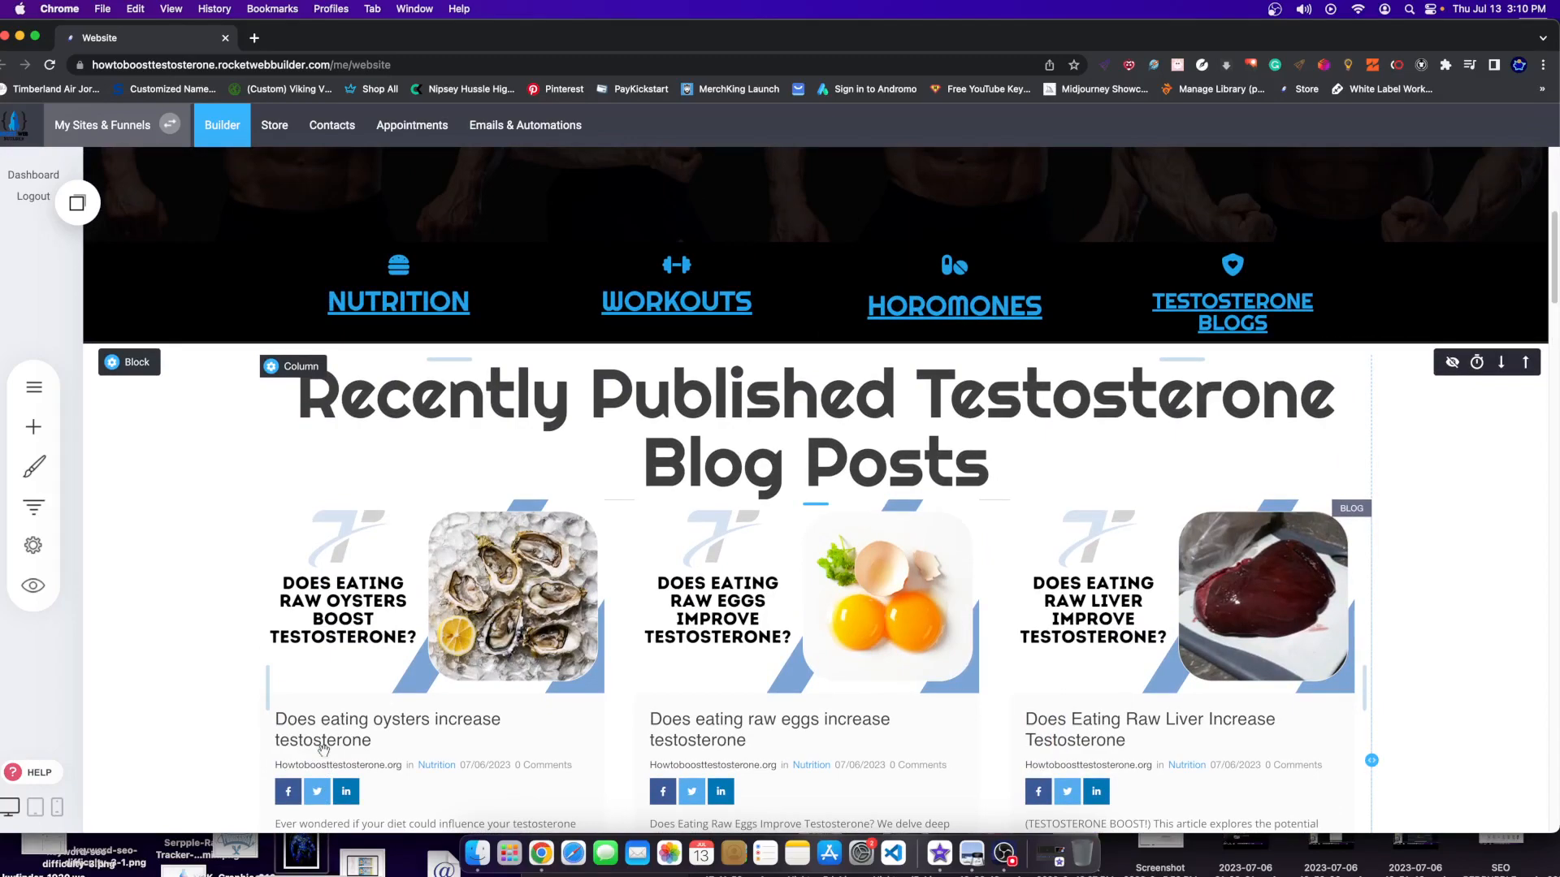
{"action": "mouse_move", "coordinate": [396, 749]}
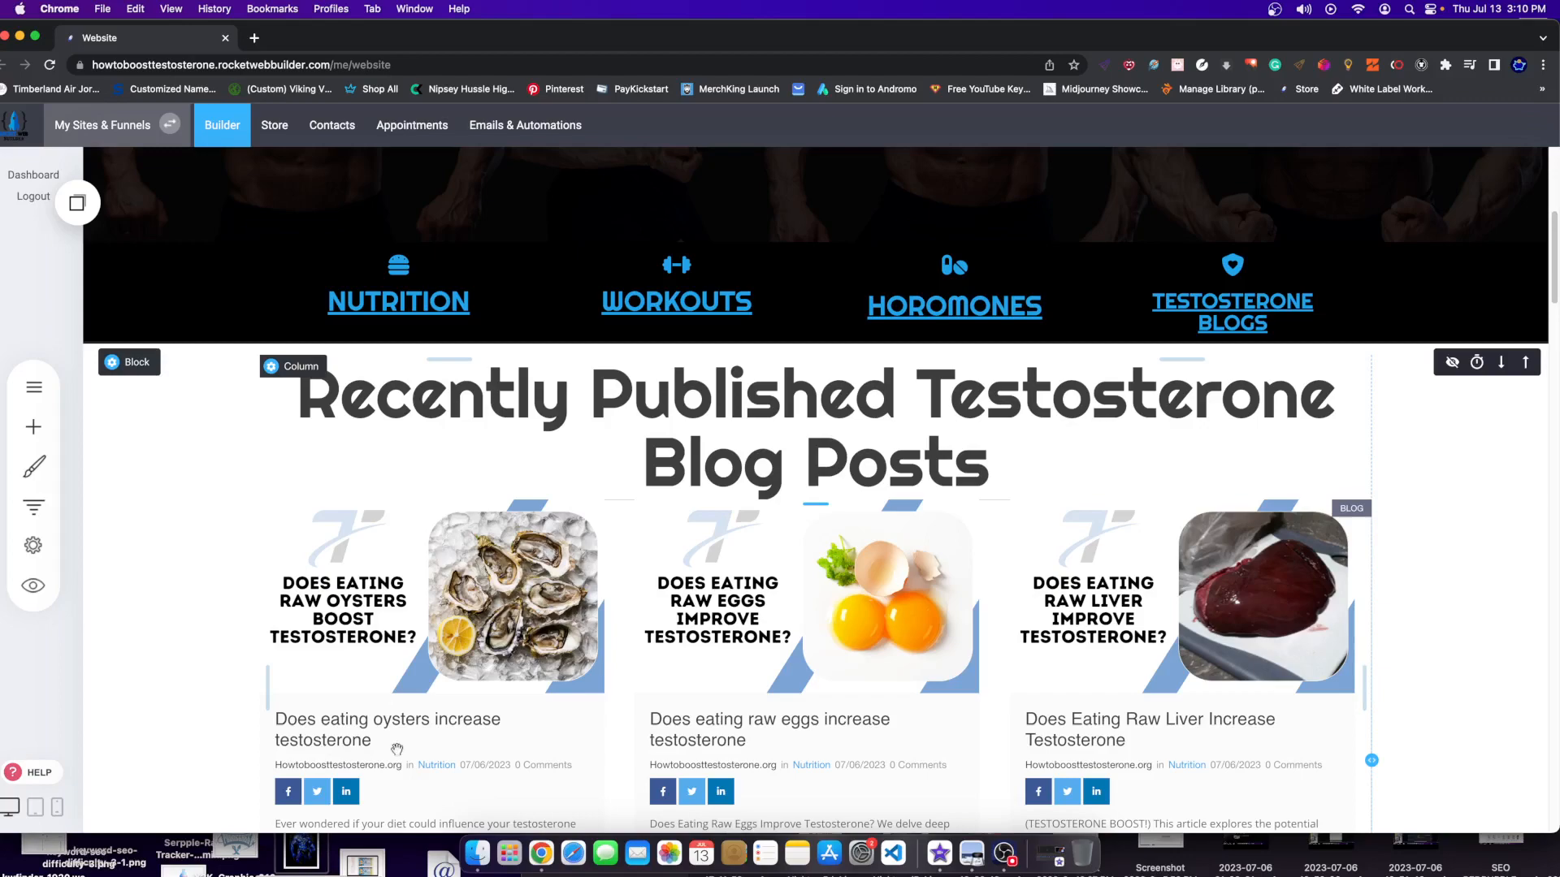